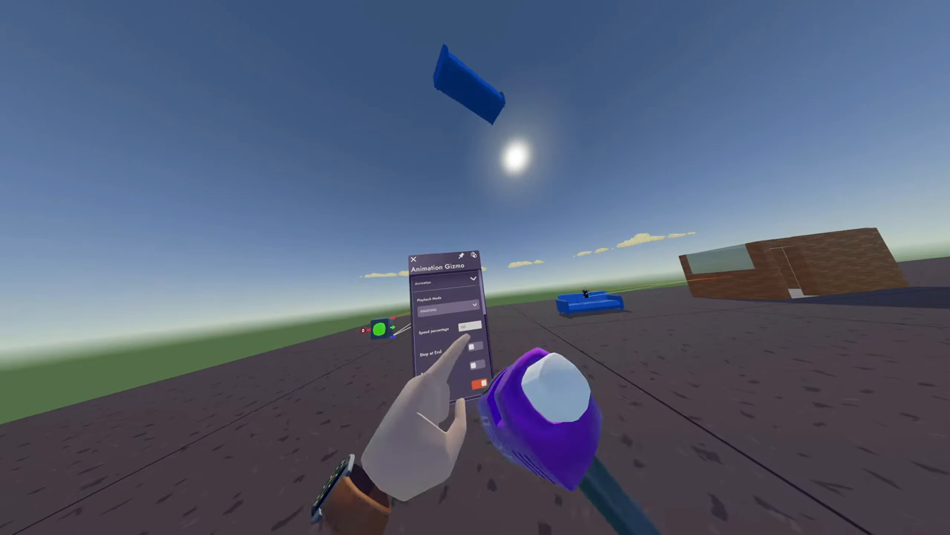
# - Review the Animation Gizmo's Basic, Room Key, Freeze and Tool settings, then close its menu
pyautogui.click(446, 305)
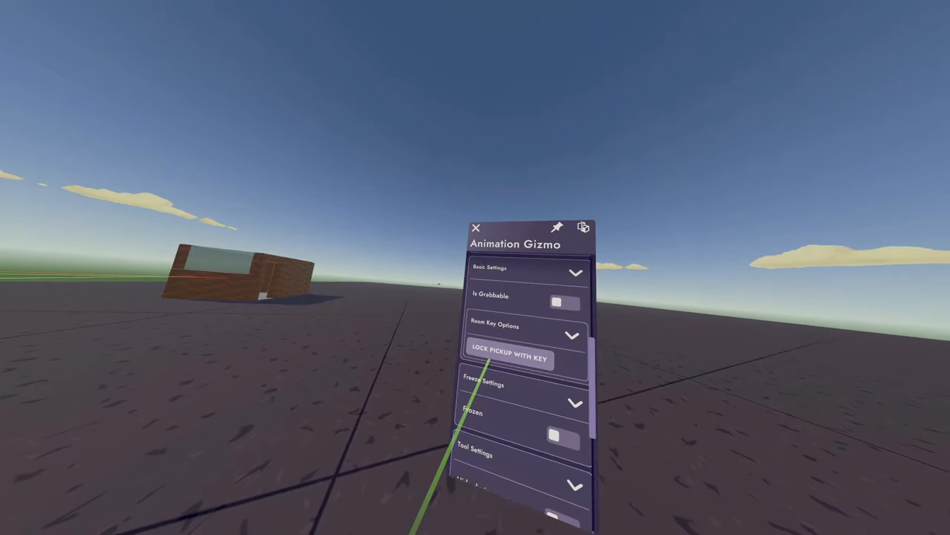
pyautogui.click(477, 227)
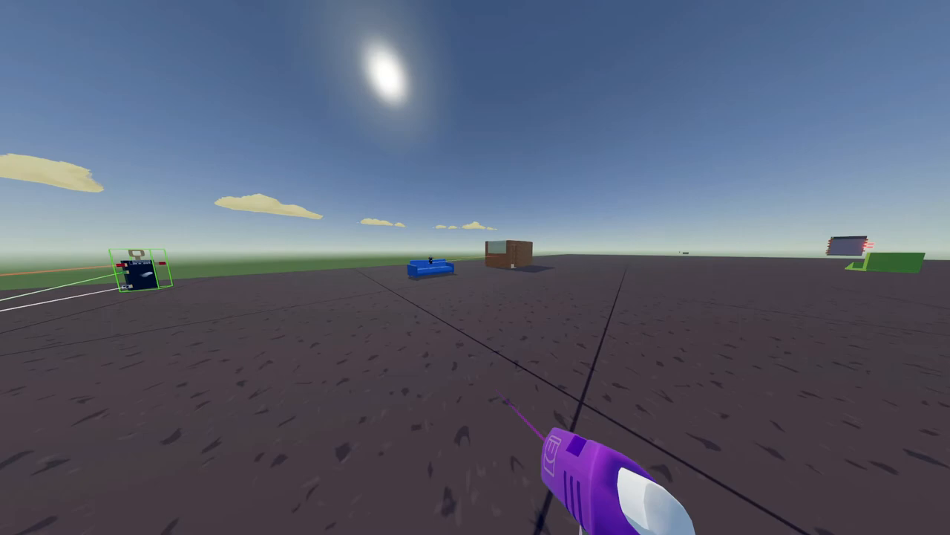